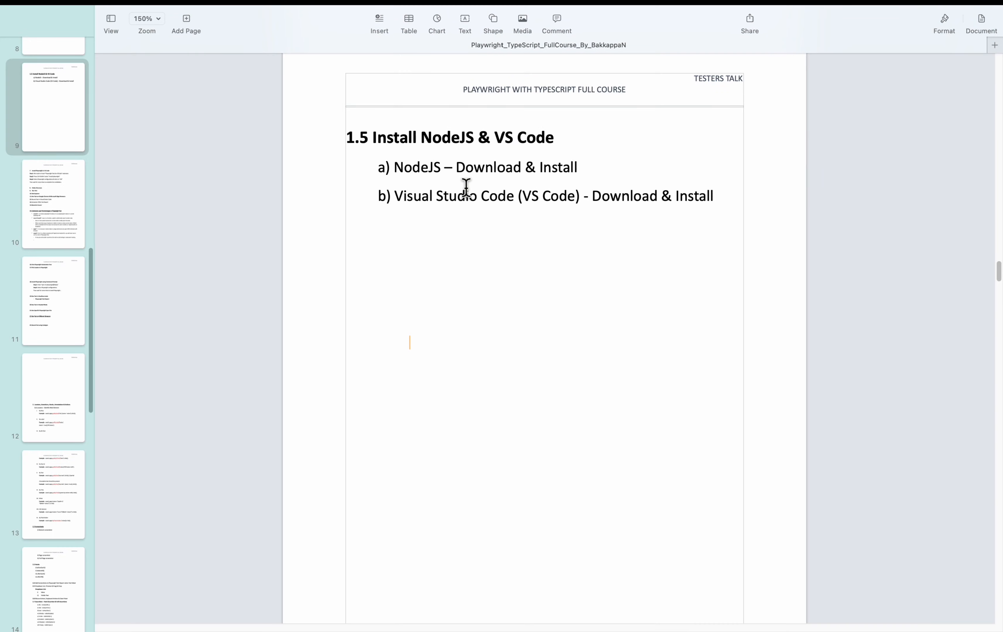
Search Google for 'download nodejs' and open the official Node.js download result
triple_click(448, 137)
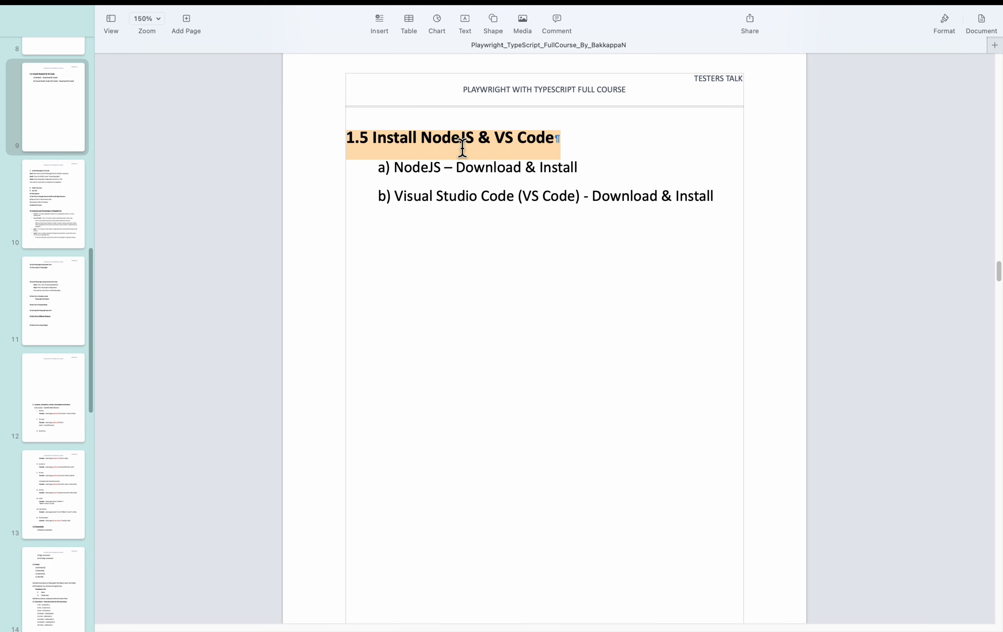
mouse_move(469, 170)
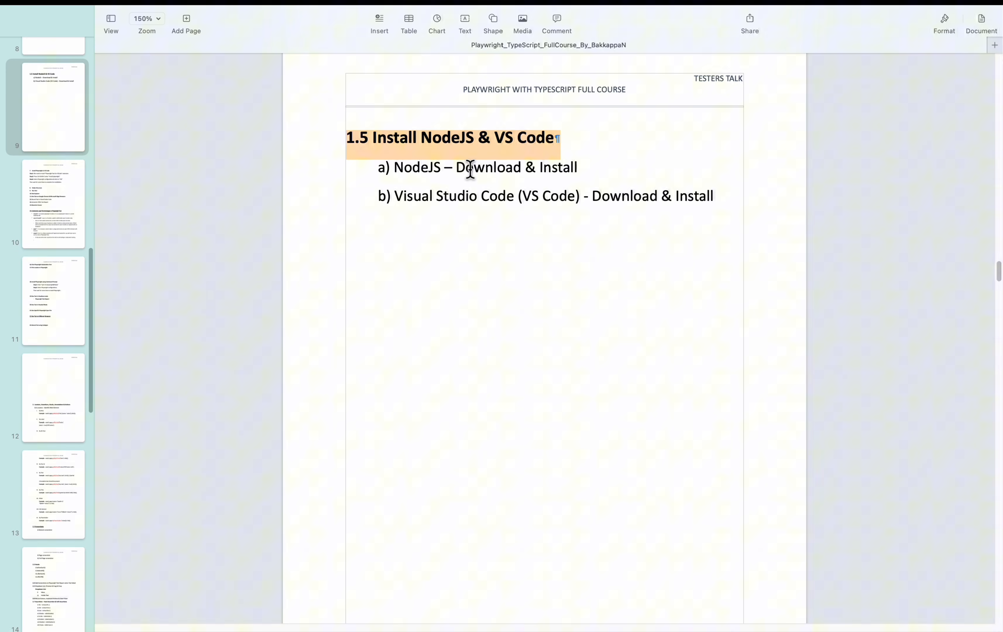
double_click(417, 167)
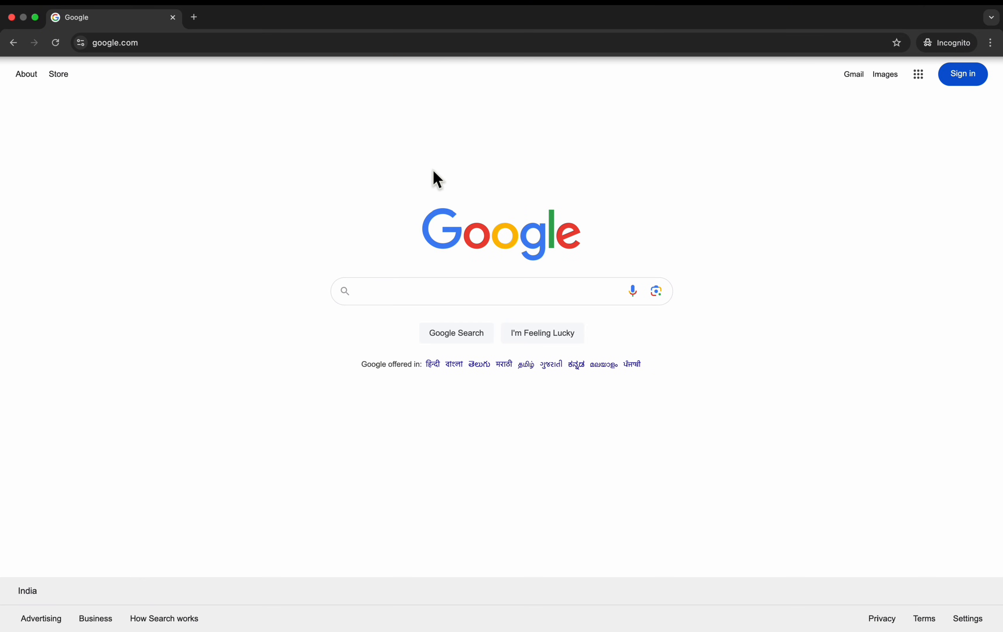
click(479, 290)
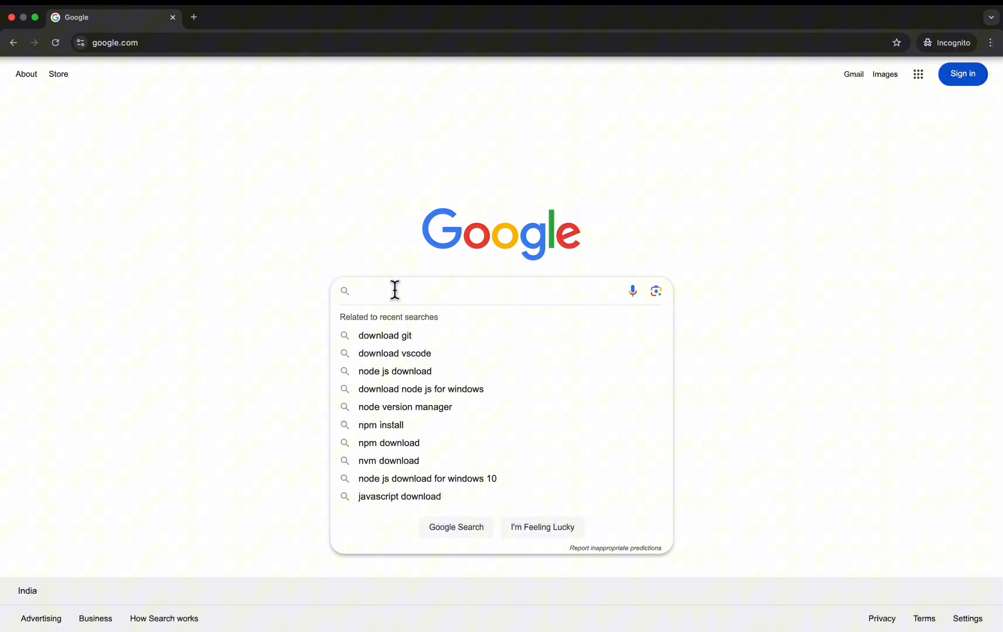
text(download nodejs)
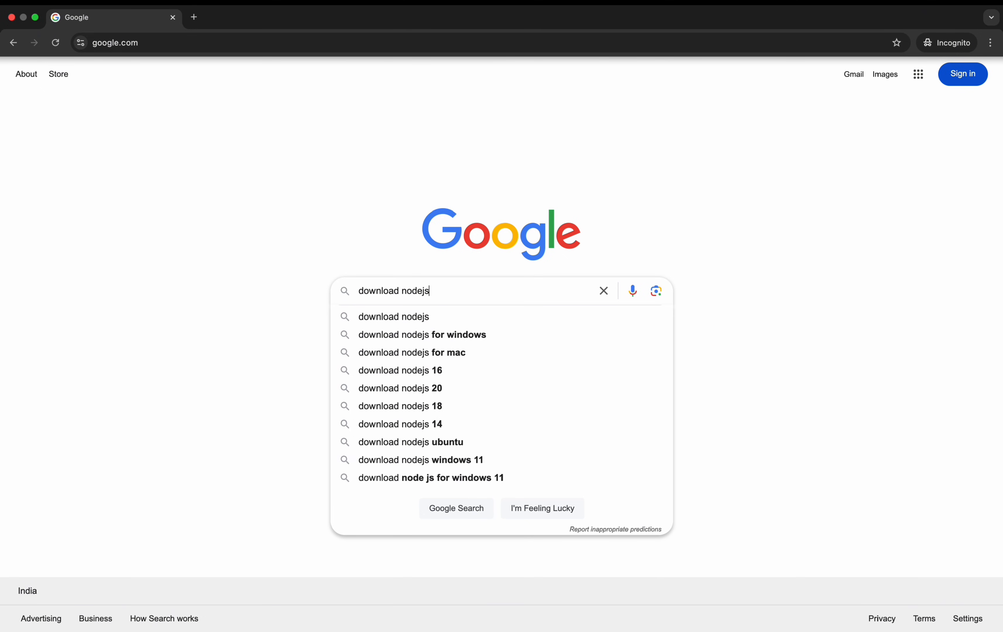
key(Enter)
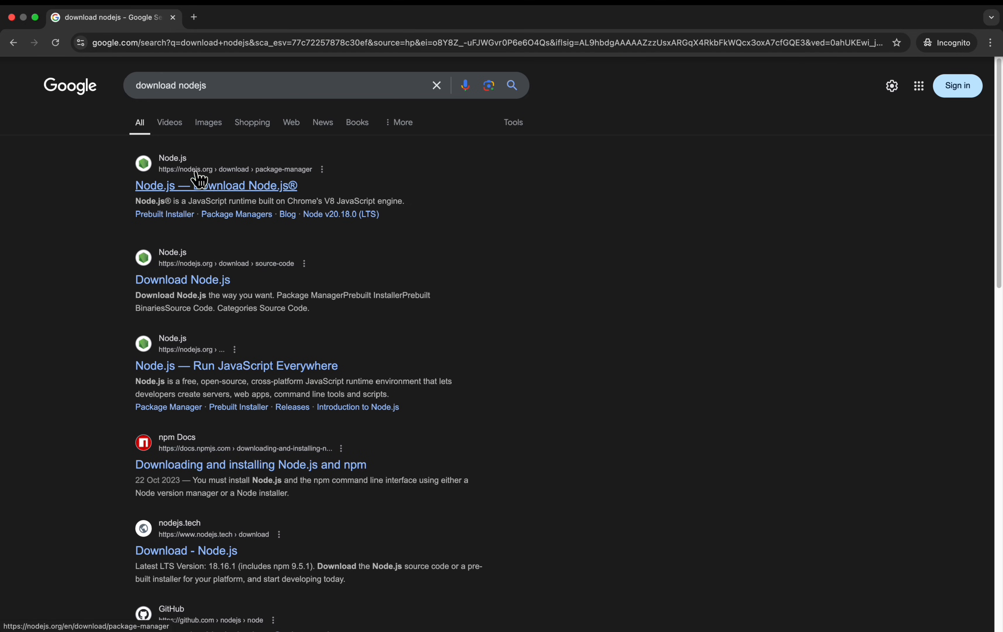
mouse_move(211, 194)
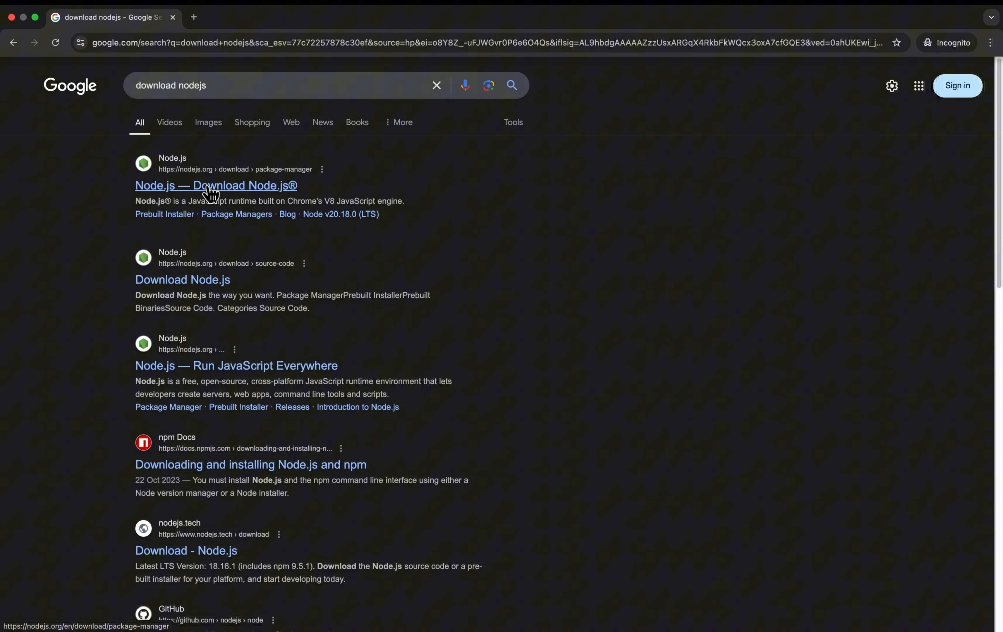
click(215, 186)
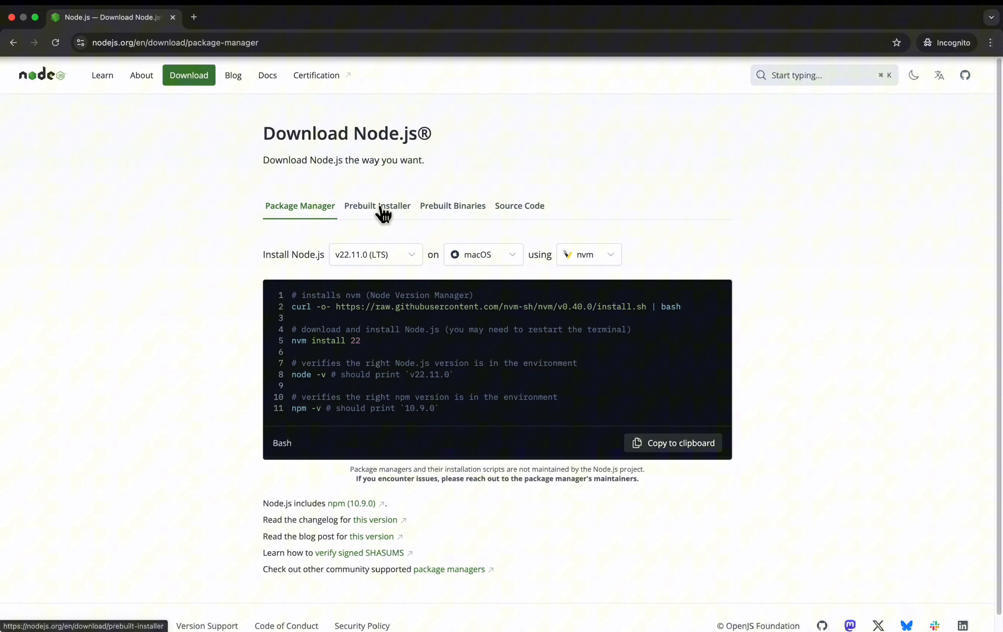
Choose the prebuilt installer v22.11.0 (LTS) for Windows on ARM64
click(378, 206)
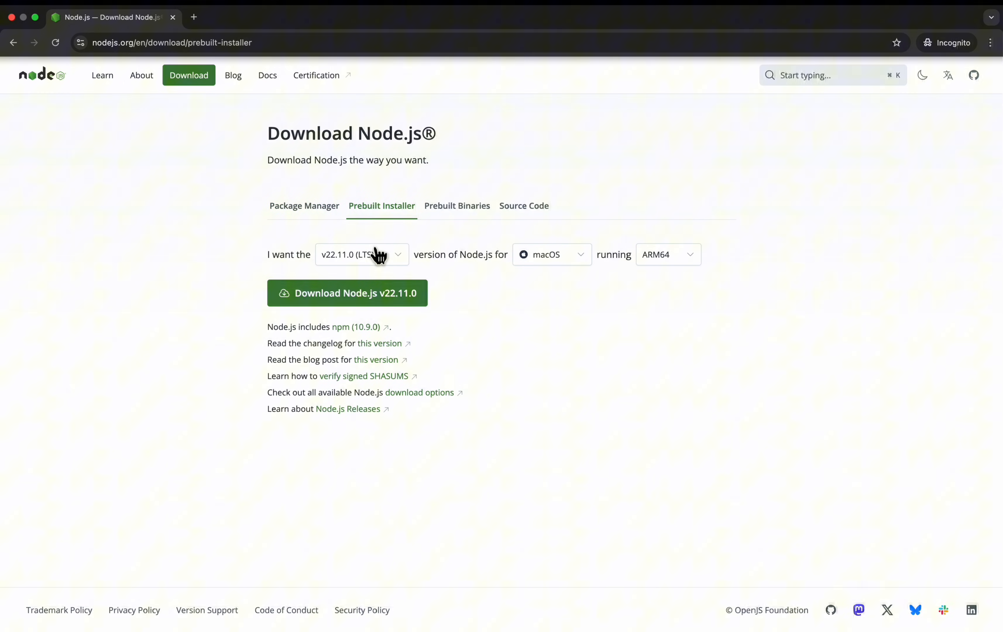
click(361, 254)
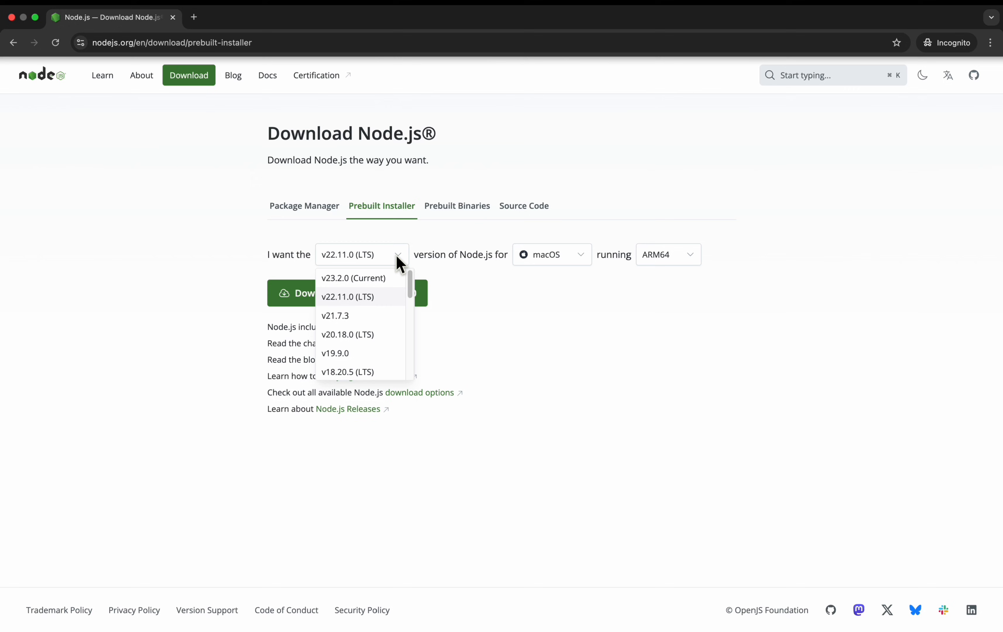
mouse_move(470, 236)
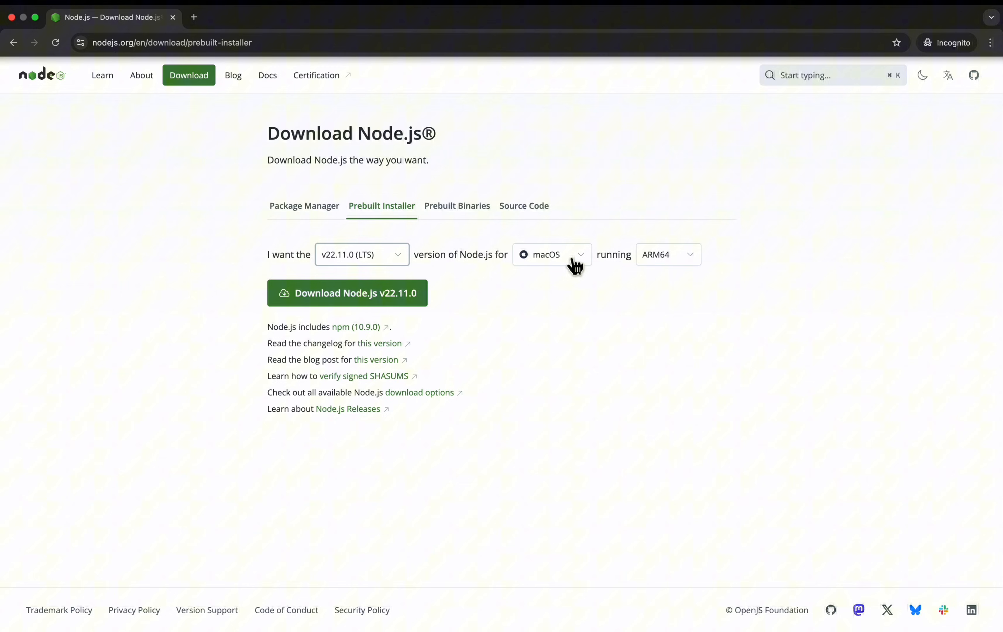
click(550, 253)
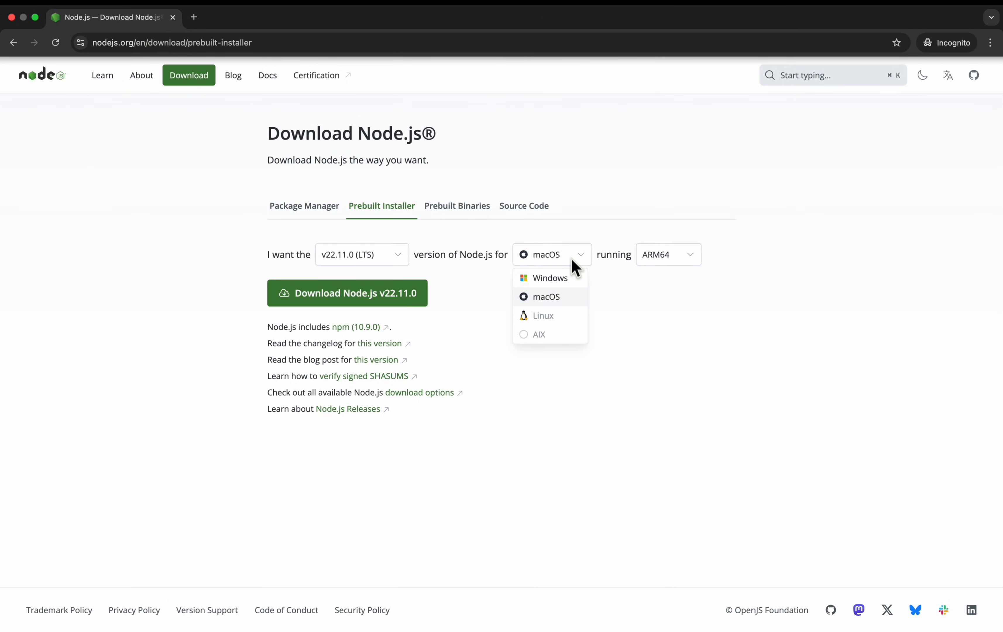
mouse_move(565, 296)
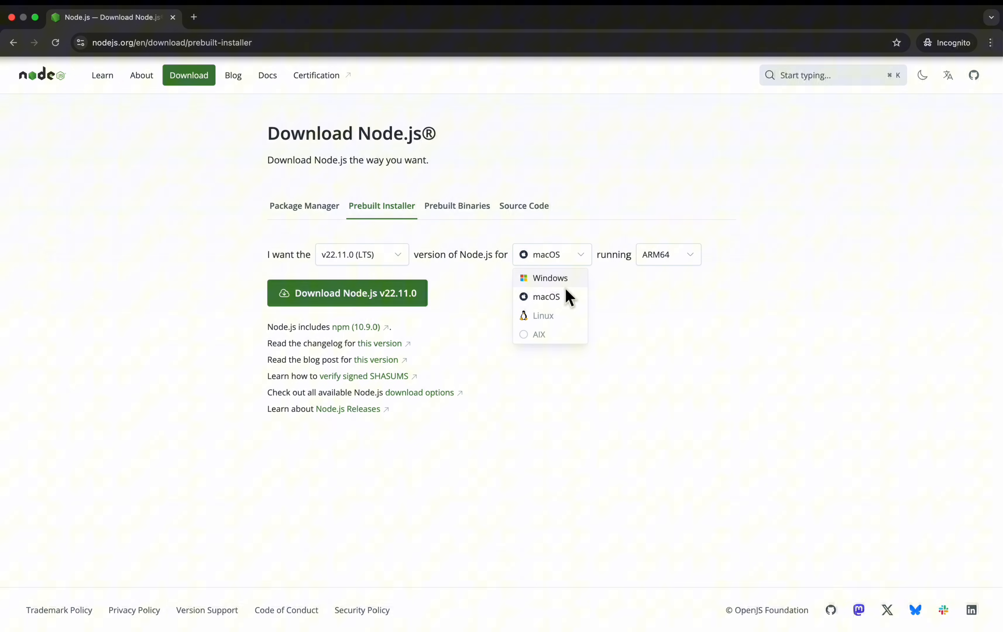
mouse_move(557, 285)
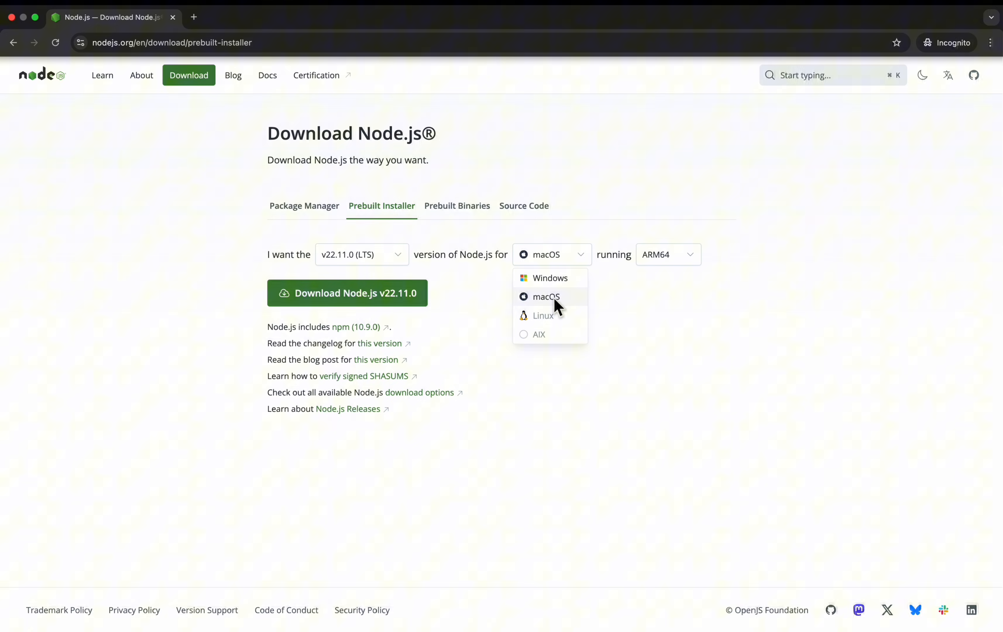
click(549, 277)
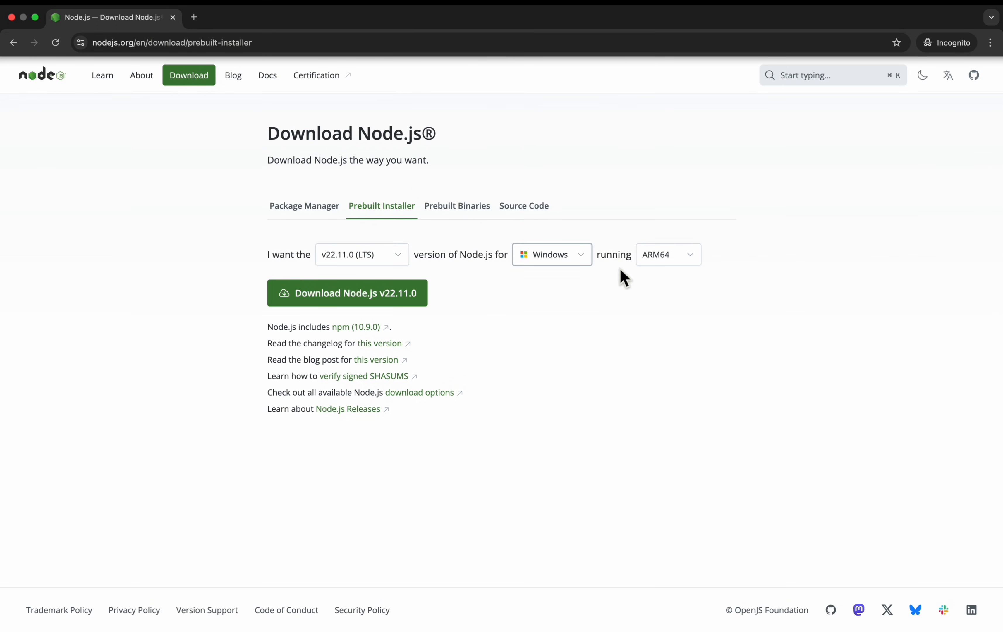
click(667, 254)
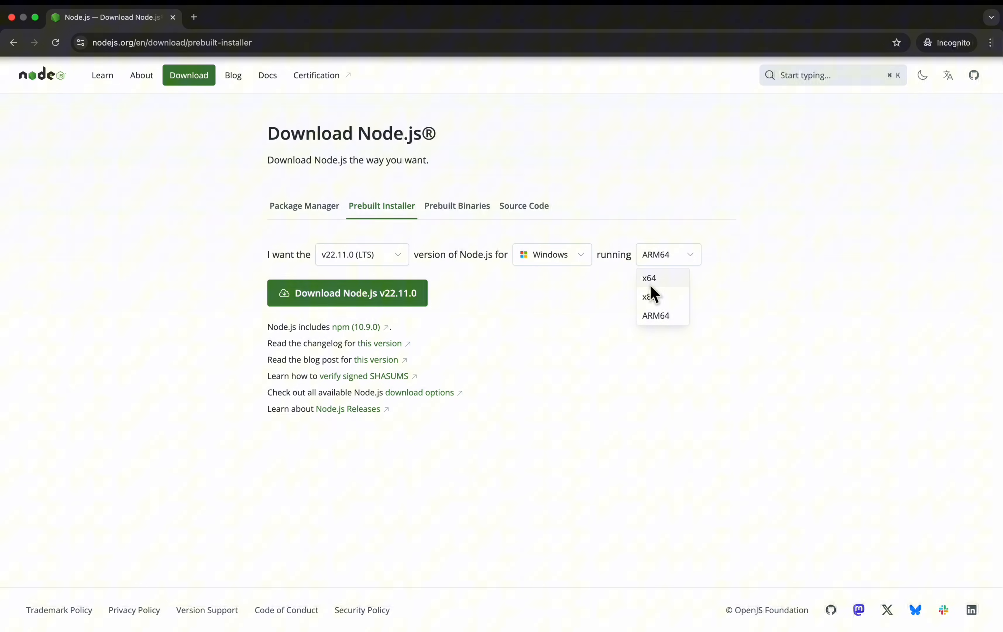
mouse_move(655, 309)
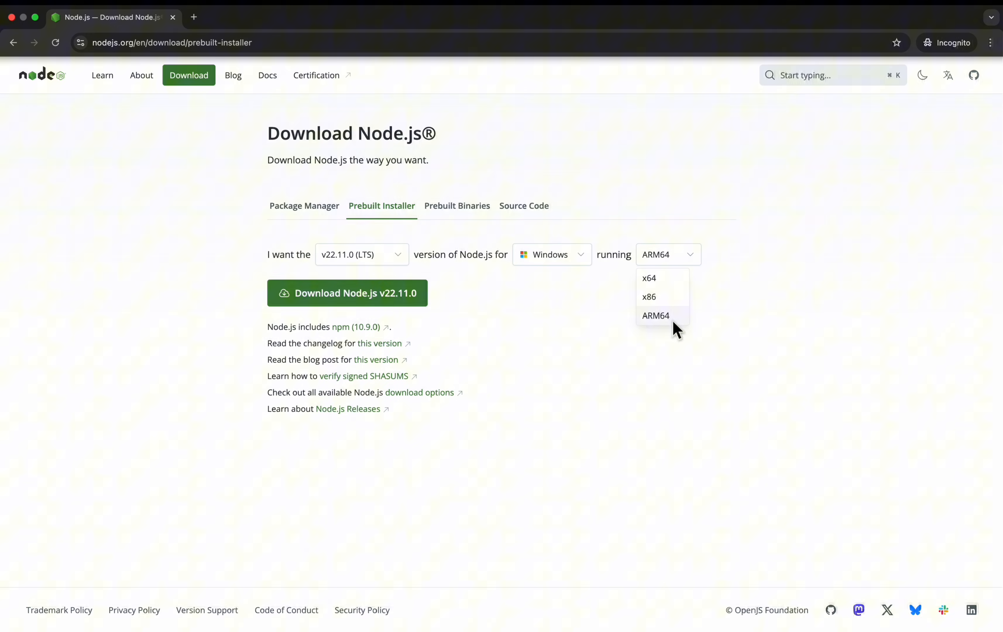
click(655, 315)
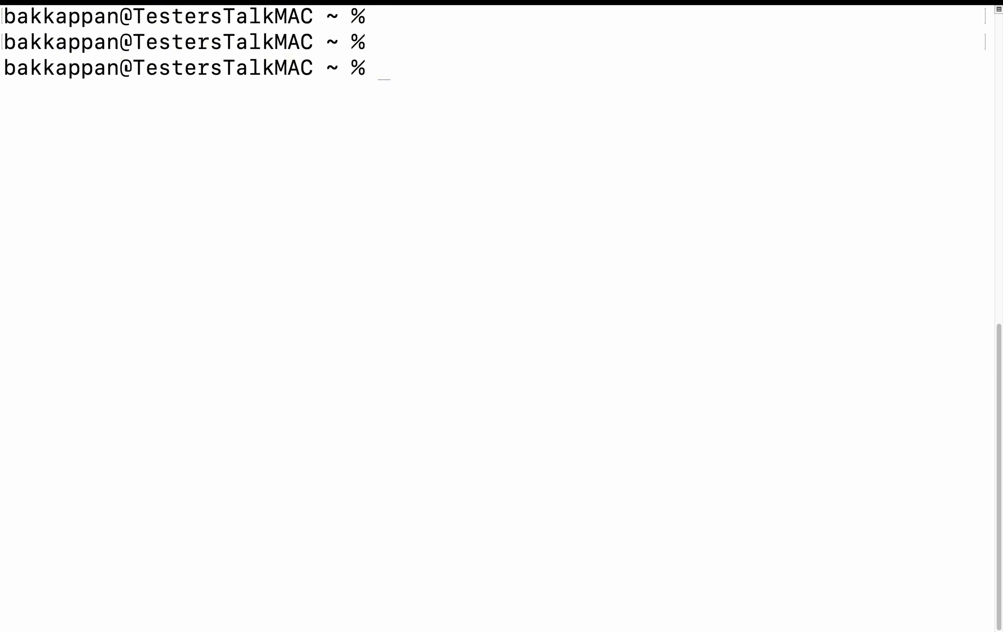
Run node -v in Terminal and confirm version v22.10.0 is installed
text(node)
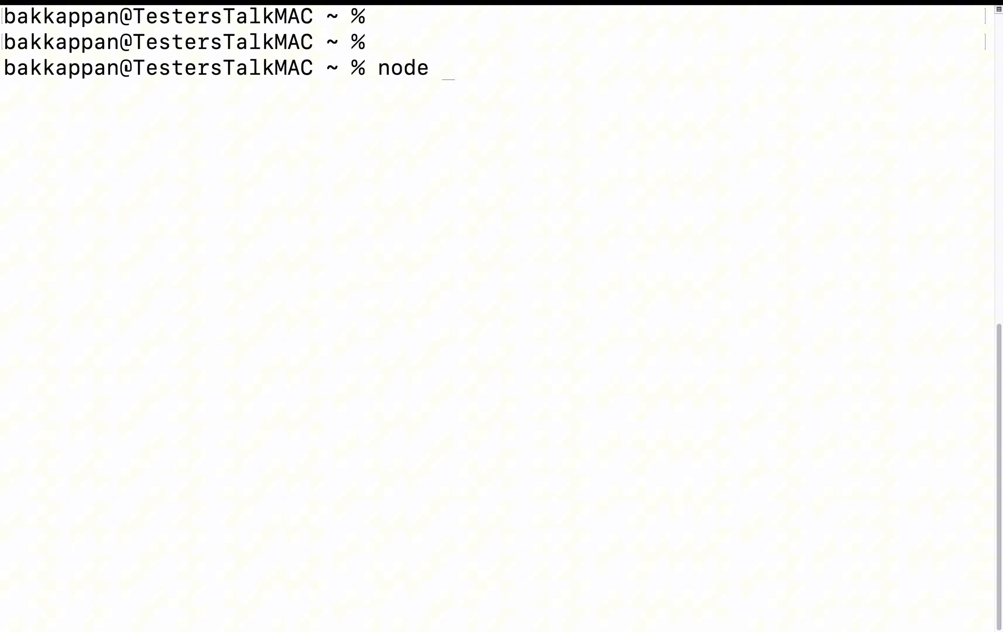
text(-v)
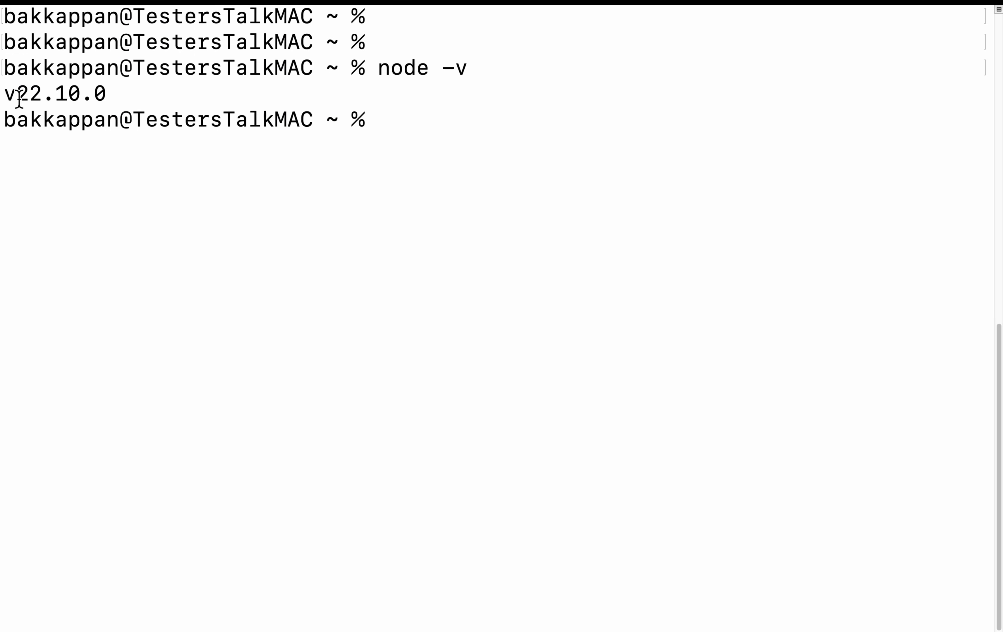
double_click(29, 93)
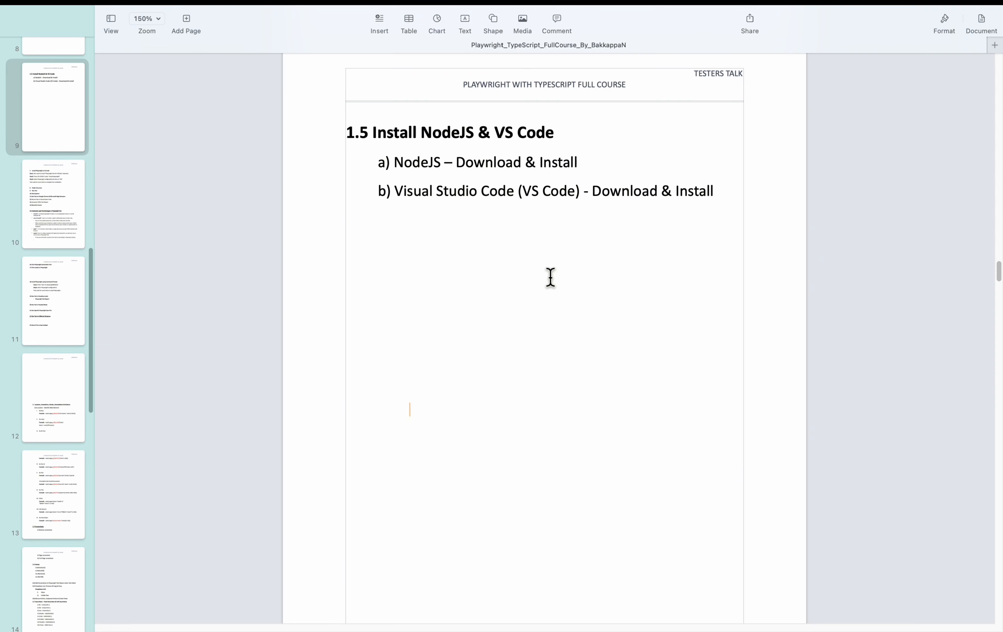
triple_click(551, 191)
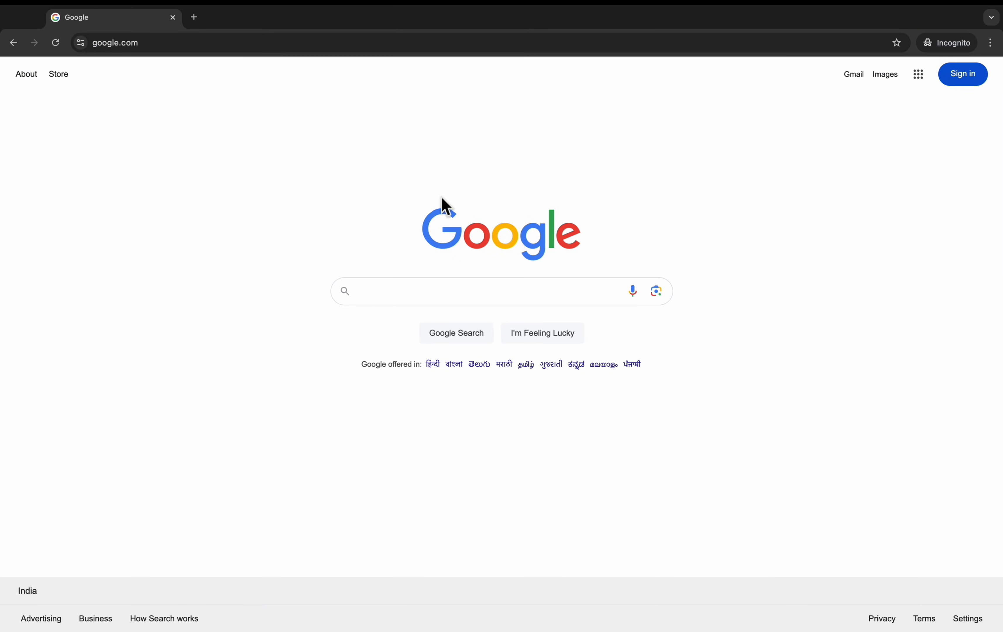
Search Google for 'download visual studio code' and open the code.visualstudio.com result
click(447, 291)
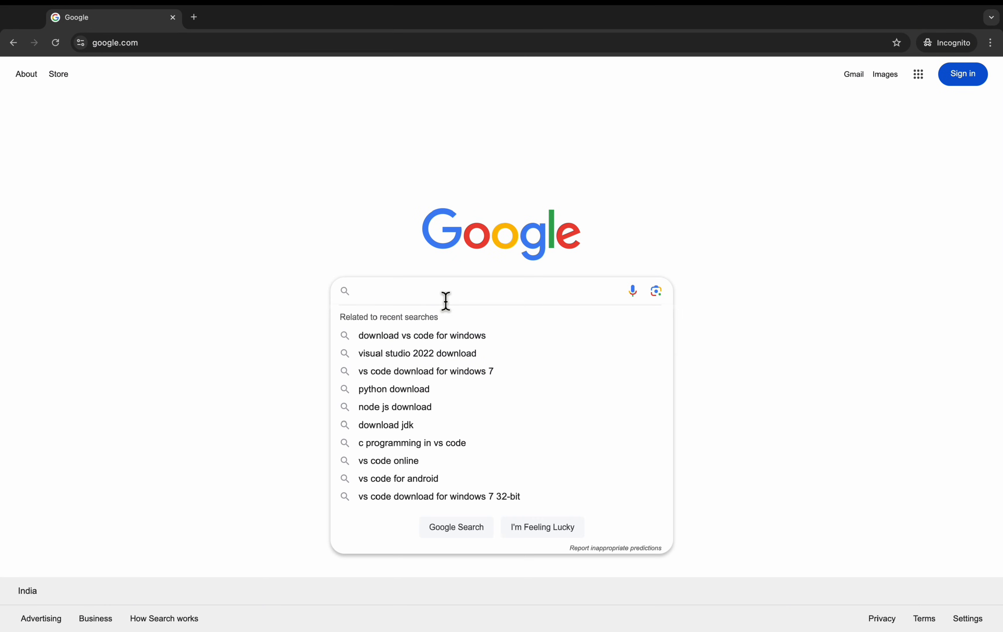
text(download)
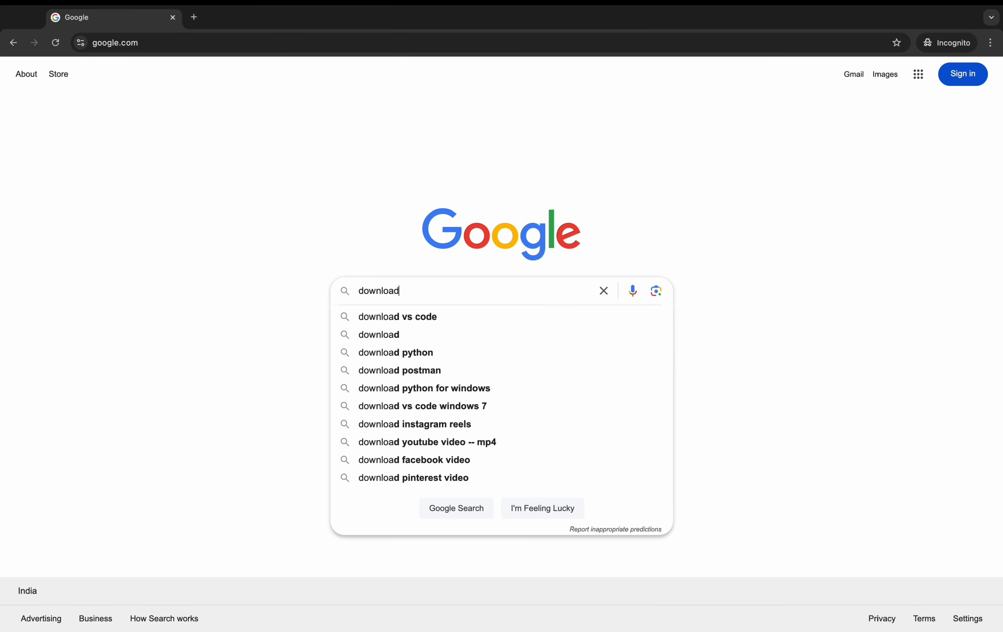
text(visual studio code)
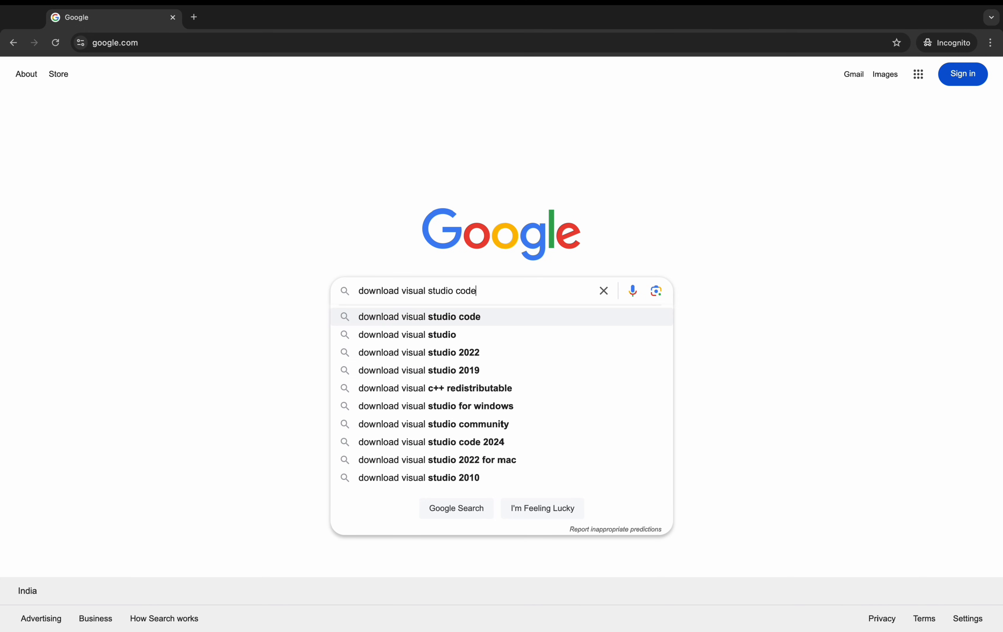
key(Enter)
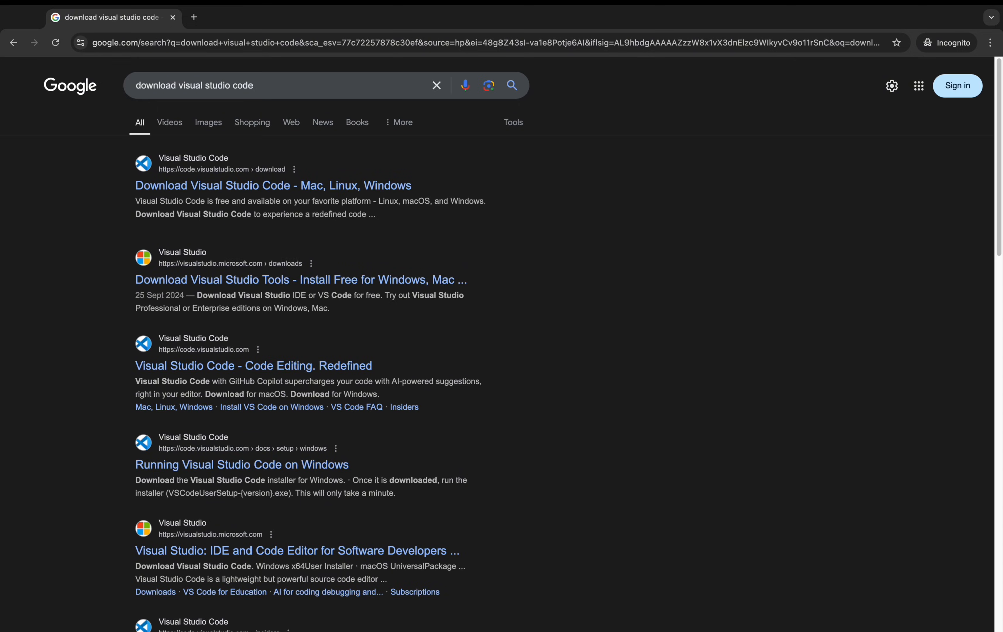
mouse_move(198, 187)
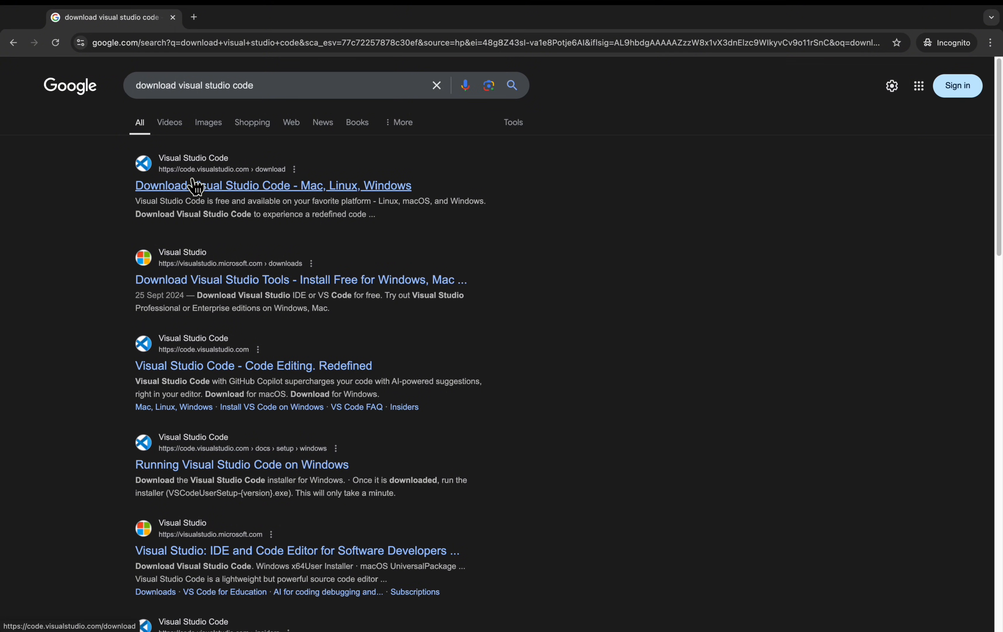
mouse_move(187, 181)
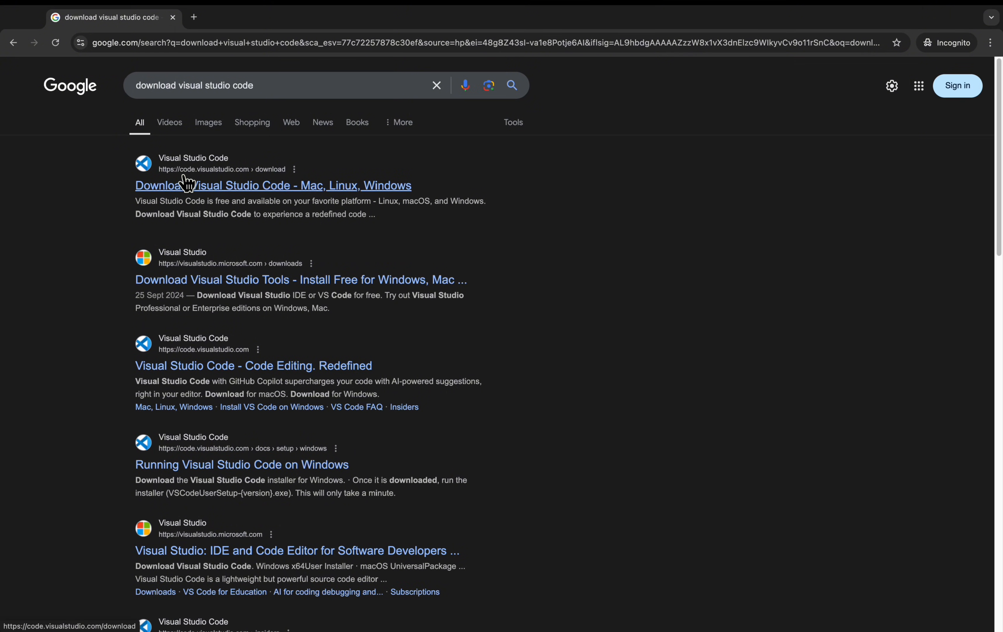
mouse_move(247, 179)
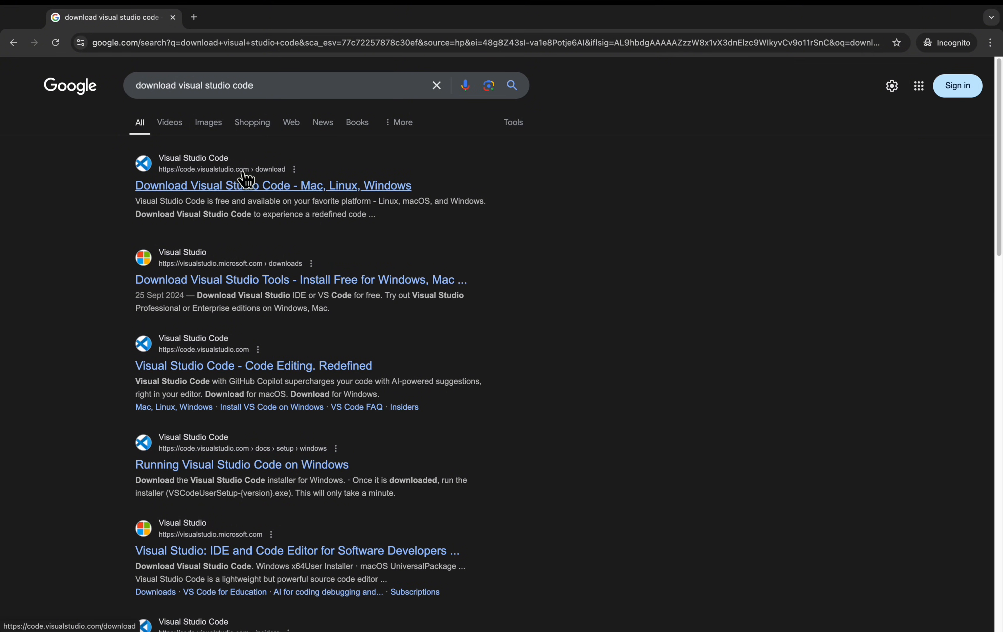
click(272, 186)
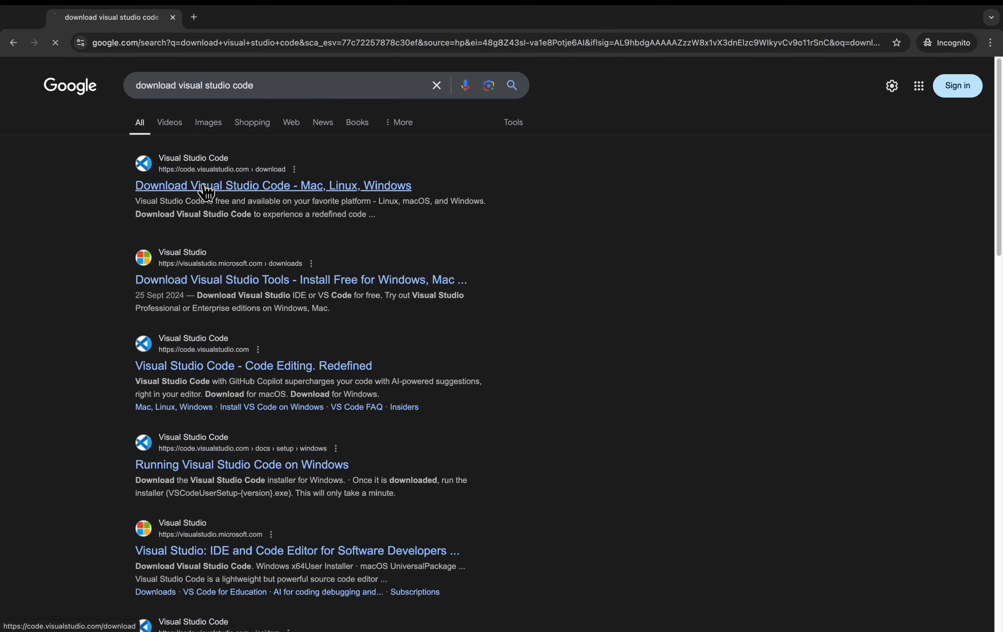
click(273, 185)
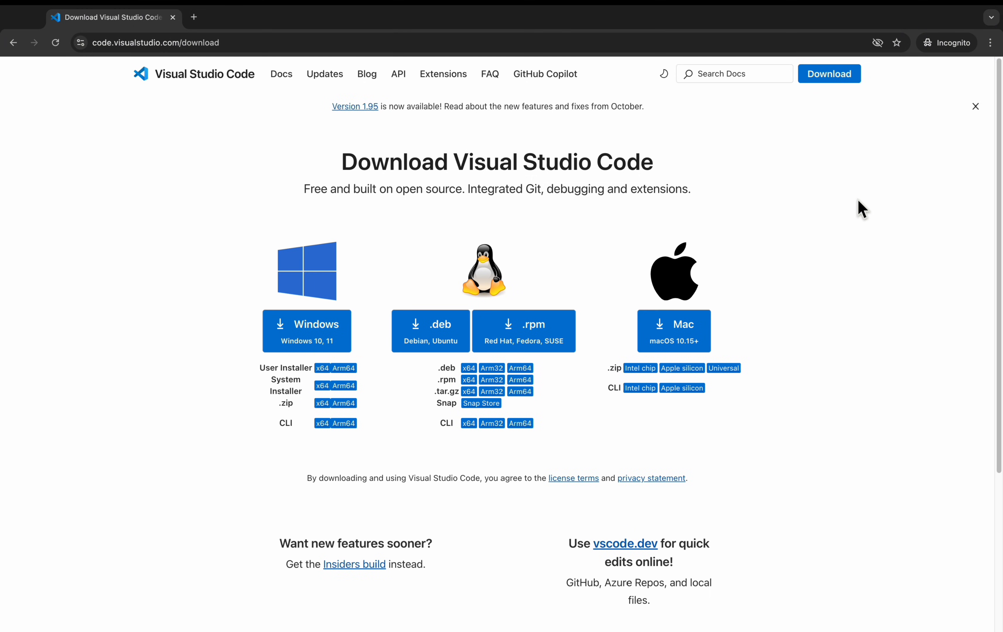
mouse_move(292, 355)
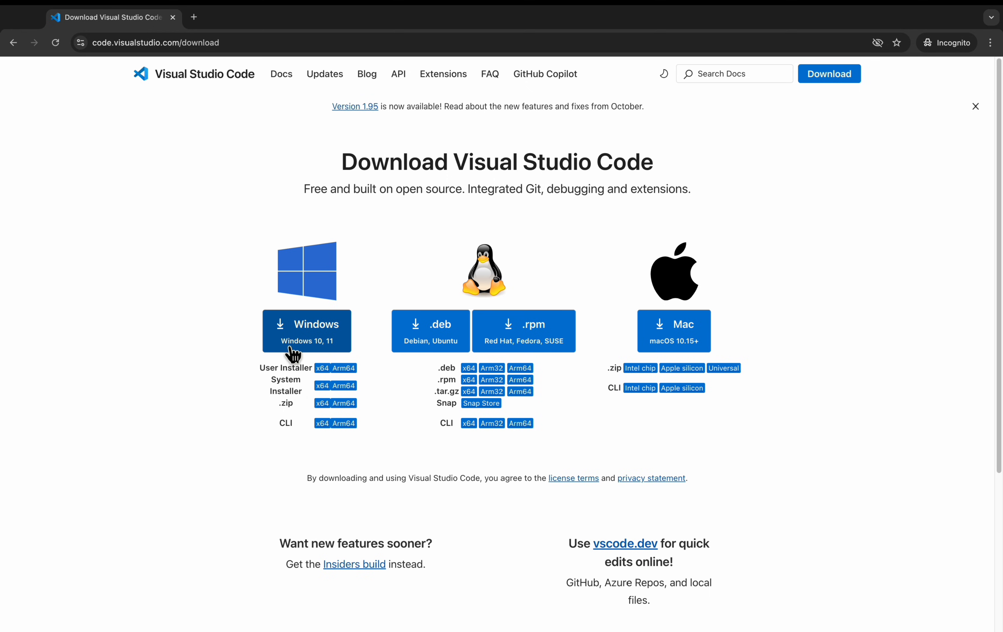
mouse_move(332, 336)
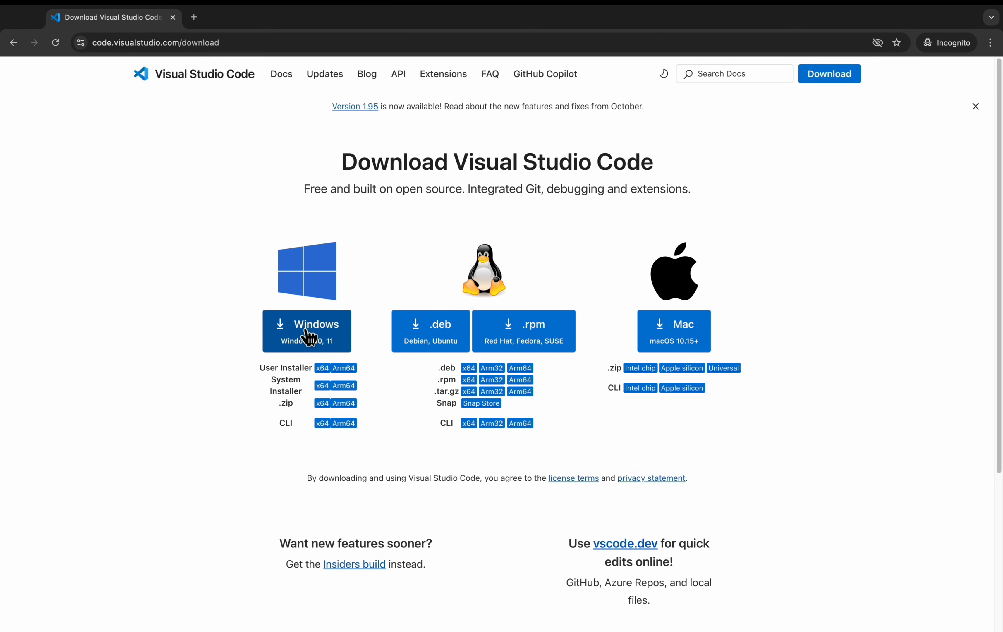
mouse_move(493, 298)
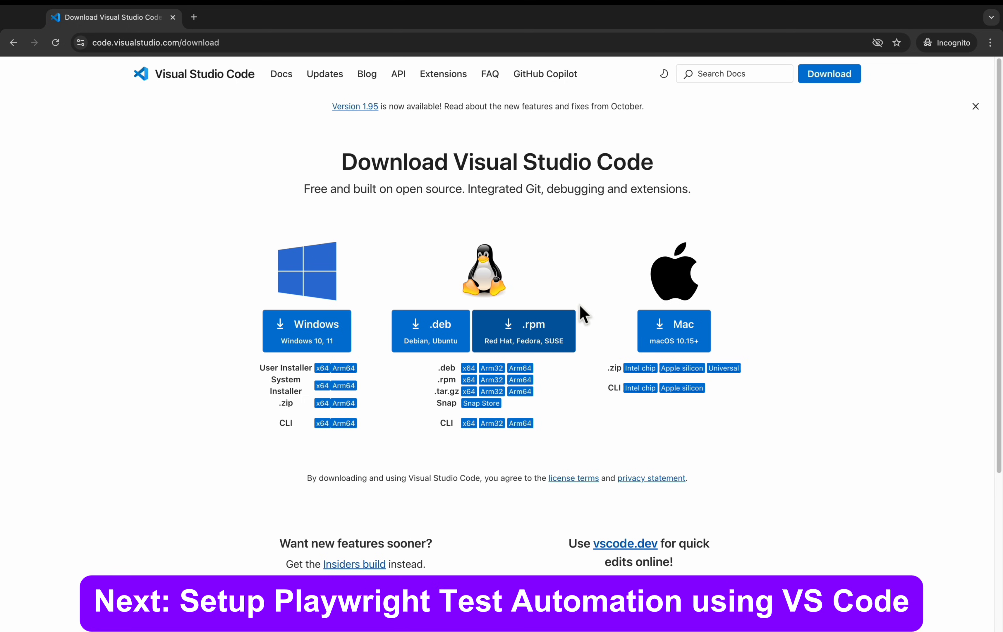
mouse_move(679, 258)
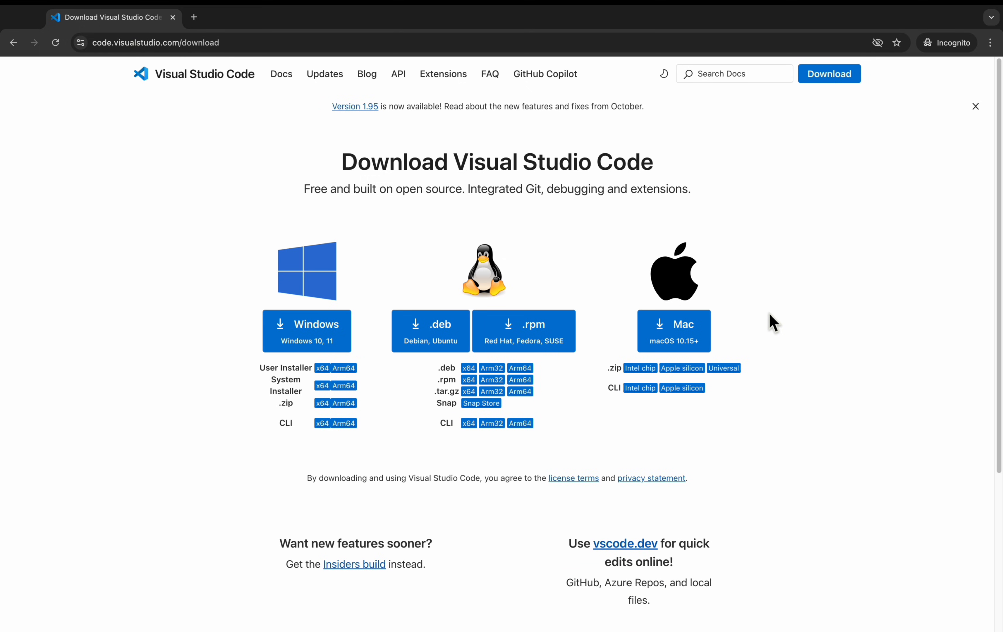
Review the VS Code download options, then launch the installed Visual Studio Code via Spotlight
scroll(down, 3)
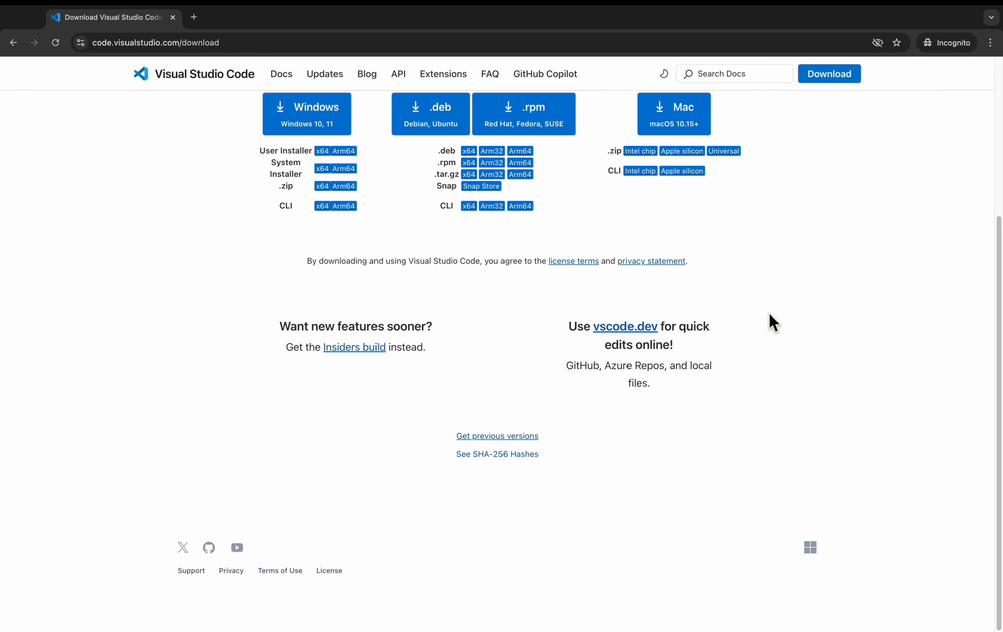
text(visual Studio Code)
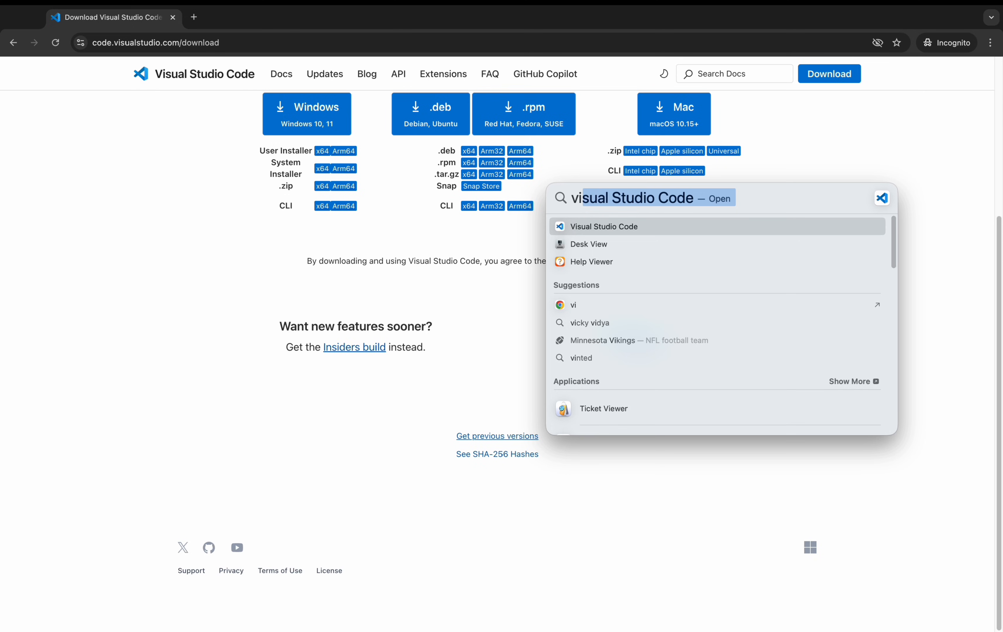
click(602, 226)
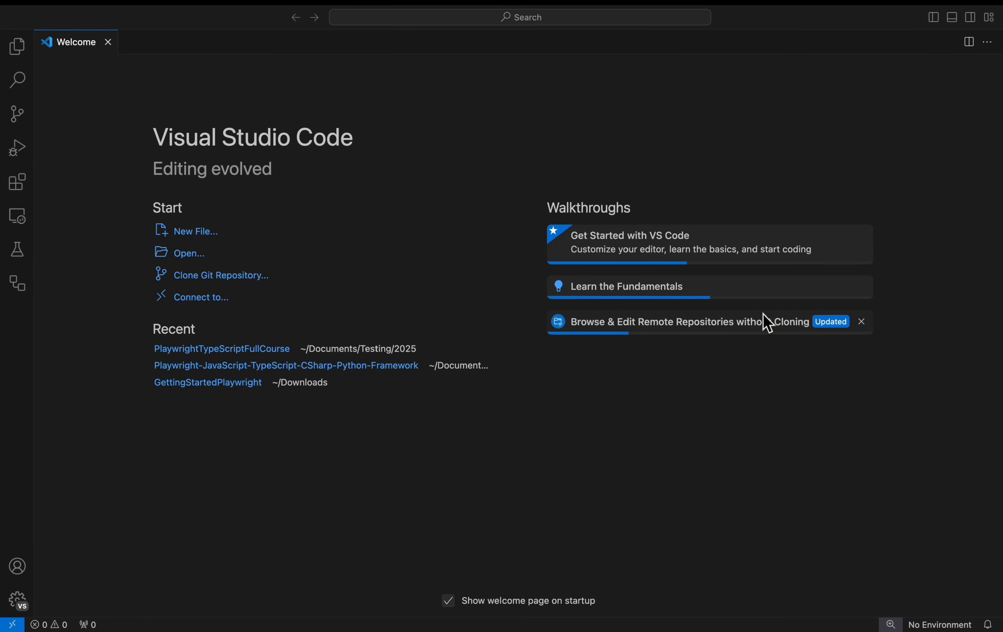
mouse_move(764, 318)
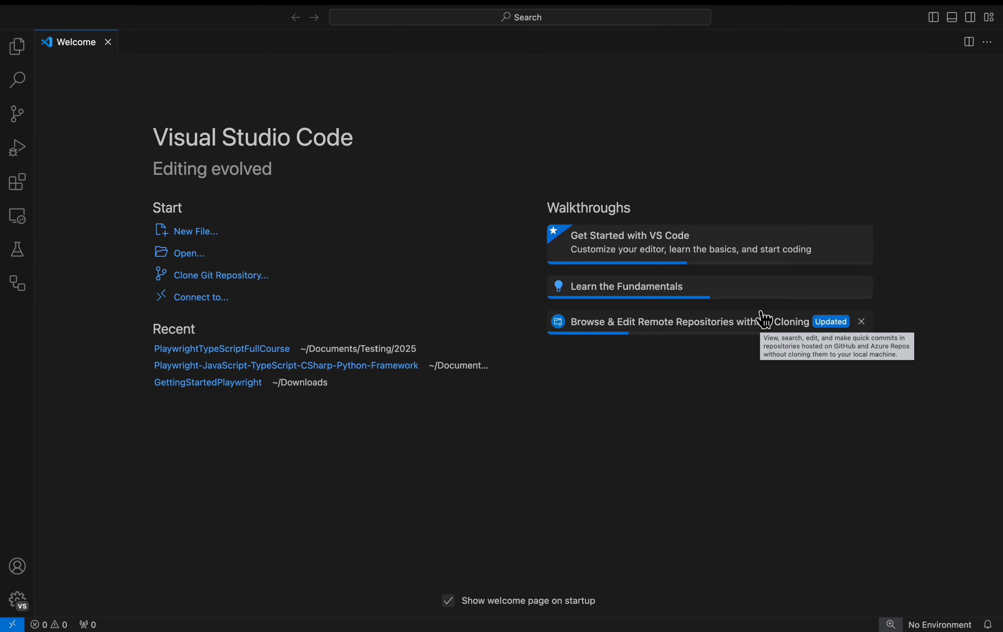
mouse_move(637, 84)
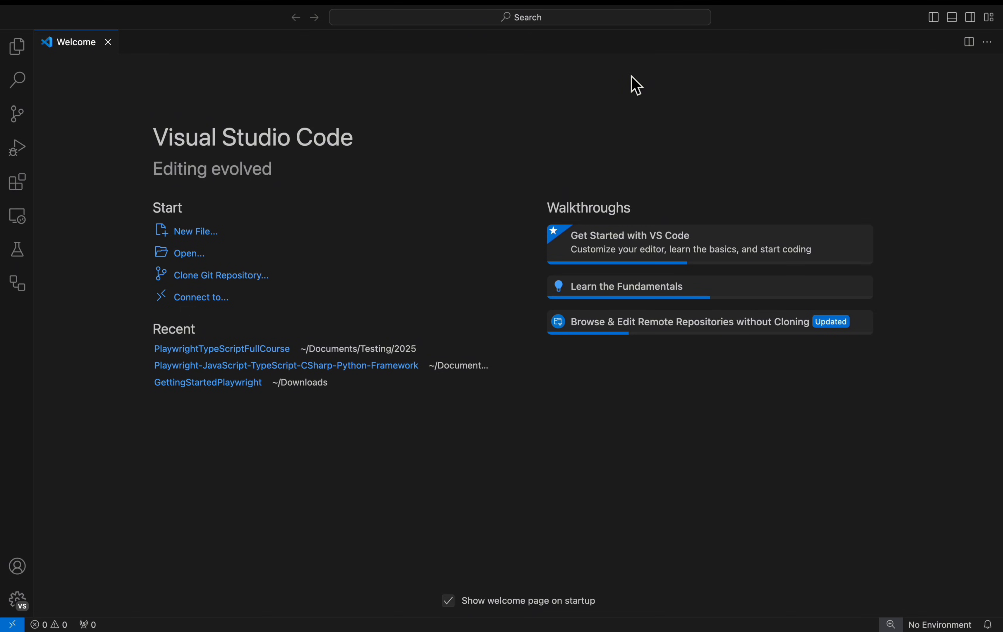
mouse_move(468, 146)
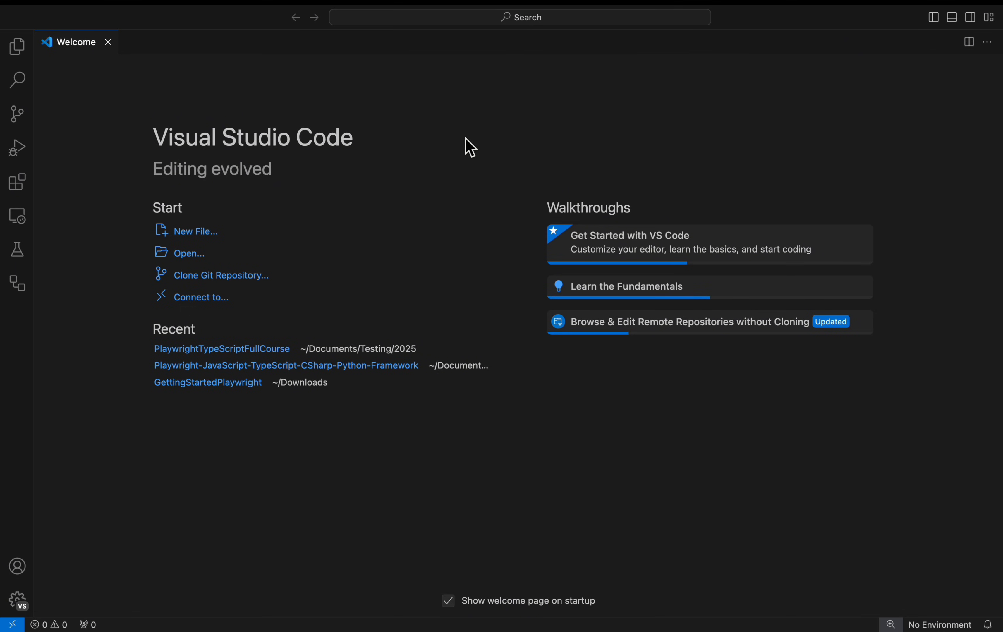